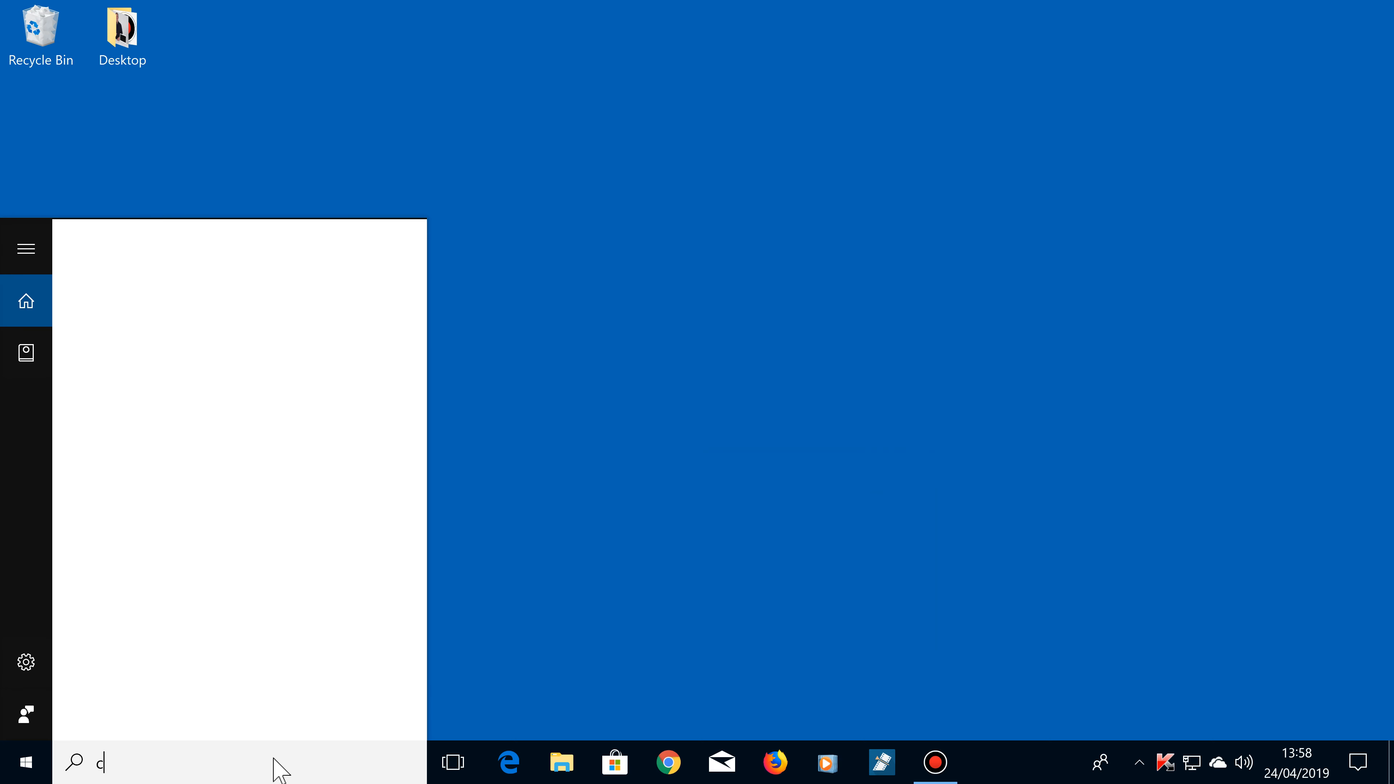
# Step: Launch Control Panel from a Start search for 'control panel', viewing items as large icons
pyautogui.write('control pane')
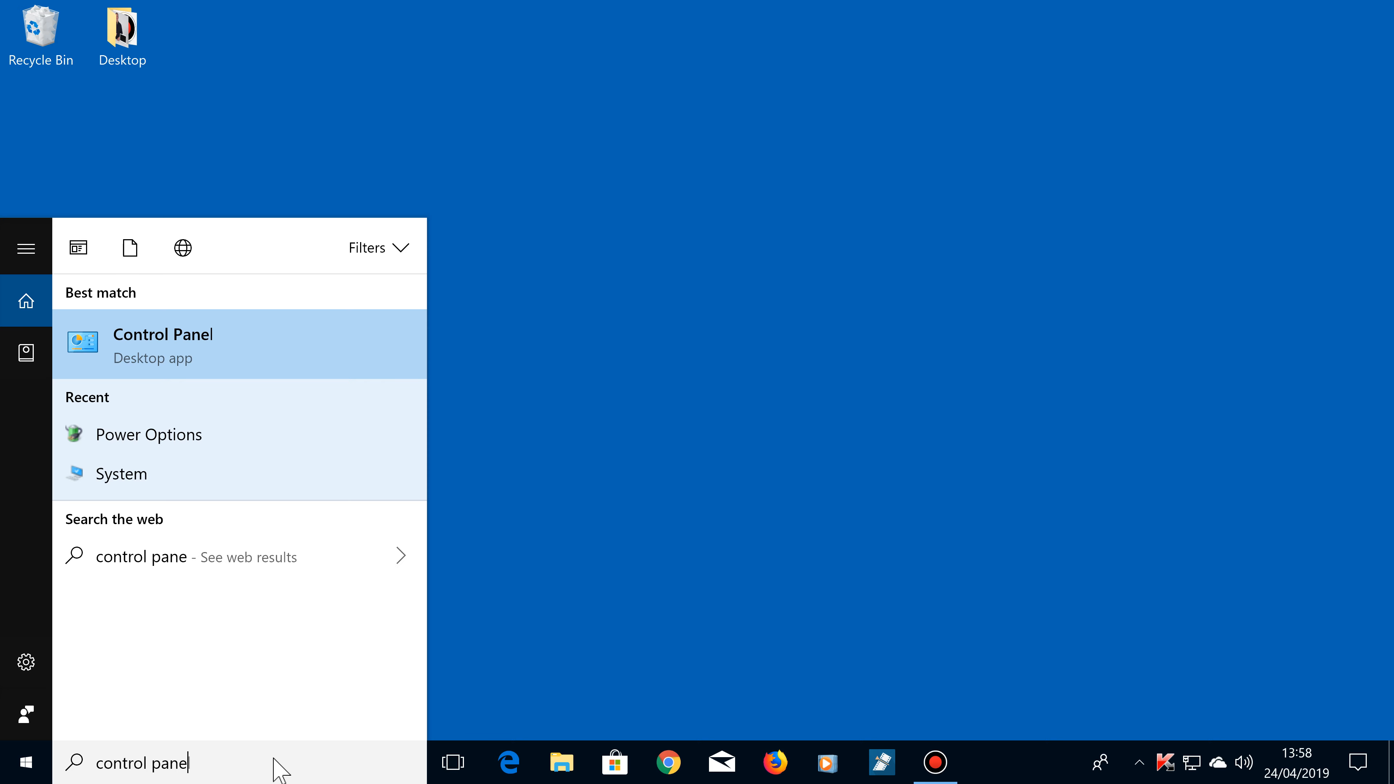
pyautogui.click(162, 346)
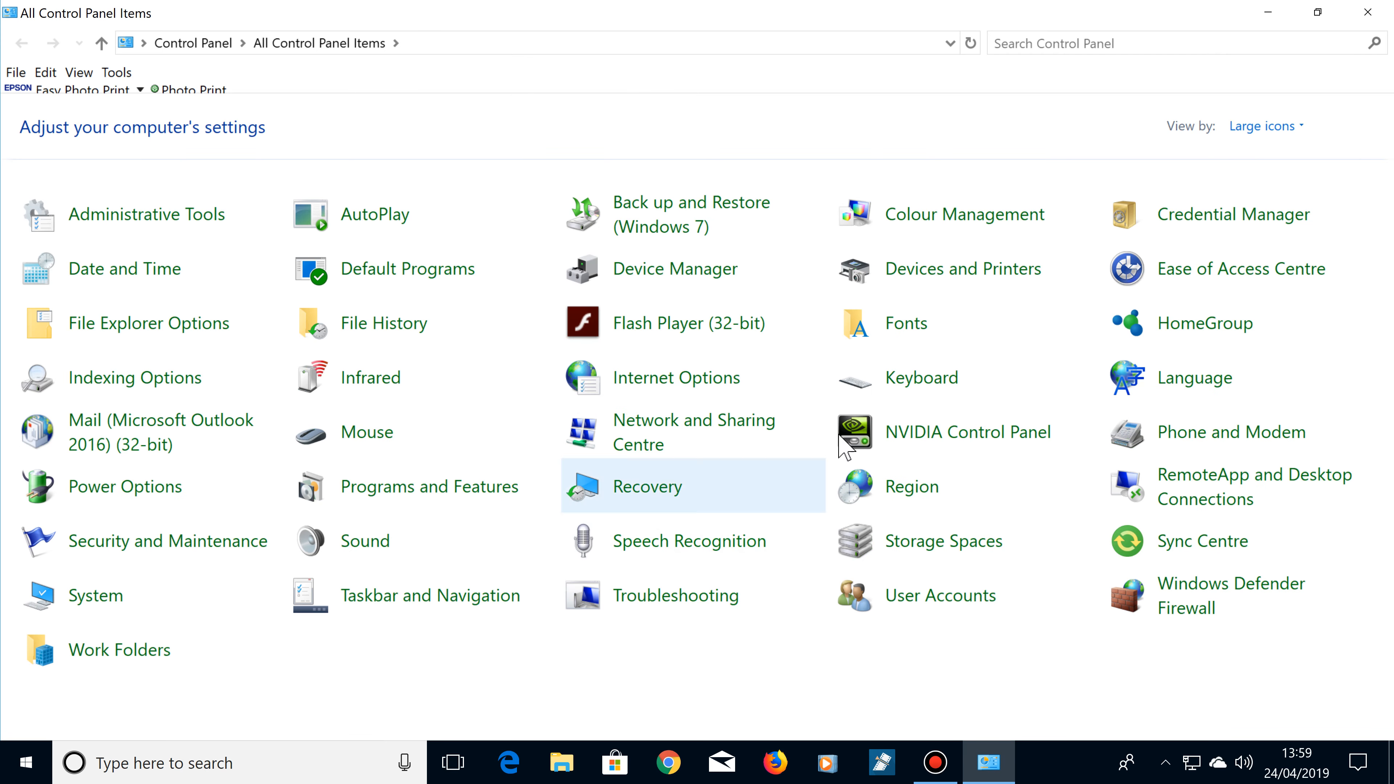
pyautogui.click(1267, 126)
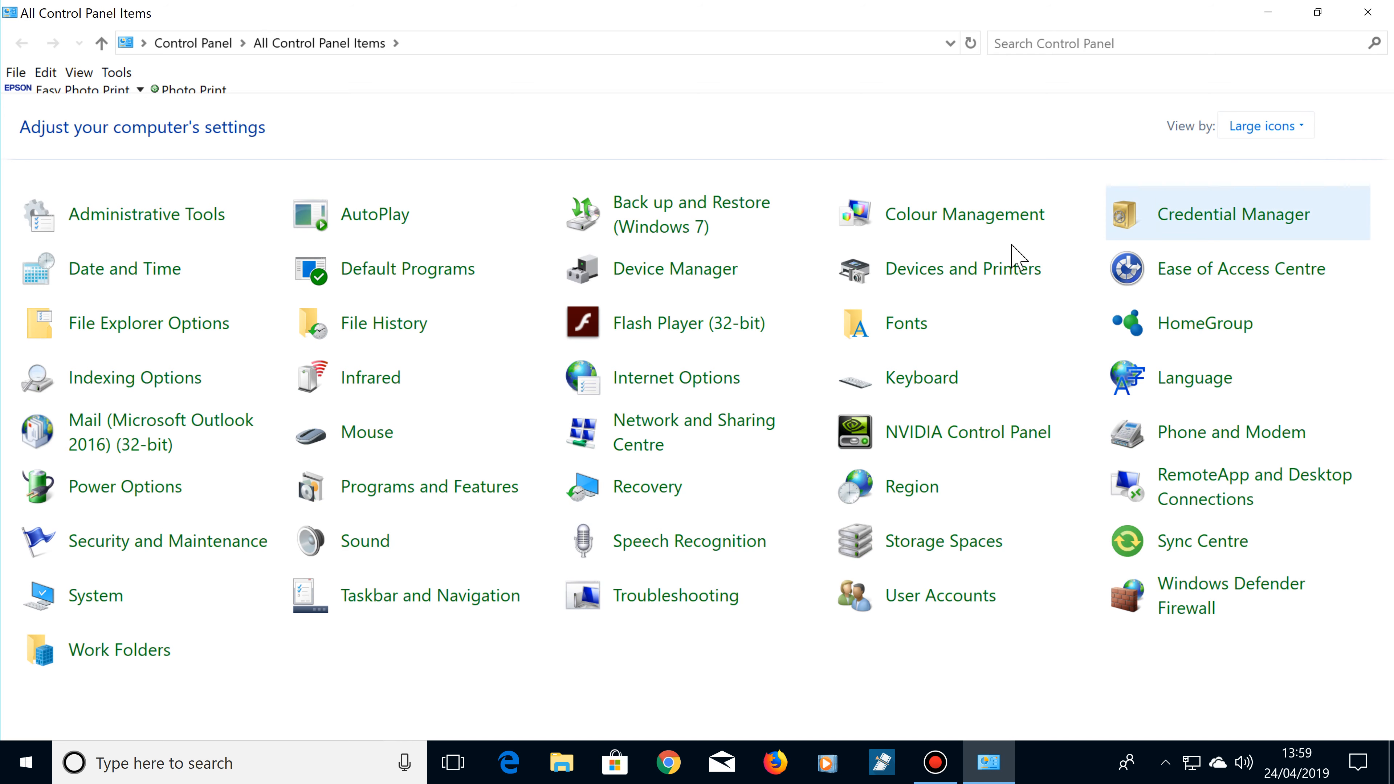
# Step: Go to Power Options, which lists High performance as the active plan
pyautogui.doubleClick(120, 486)
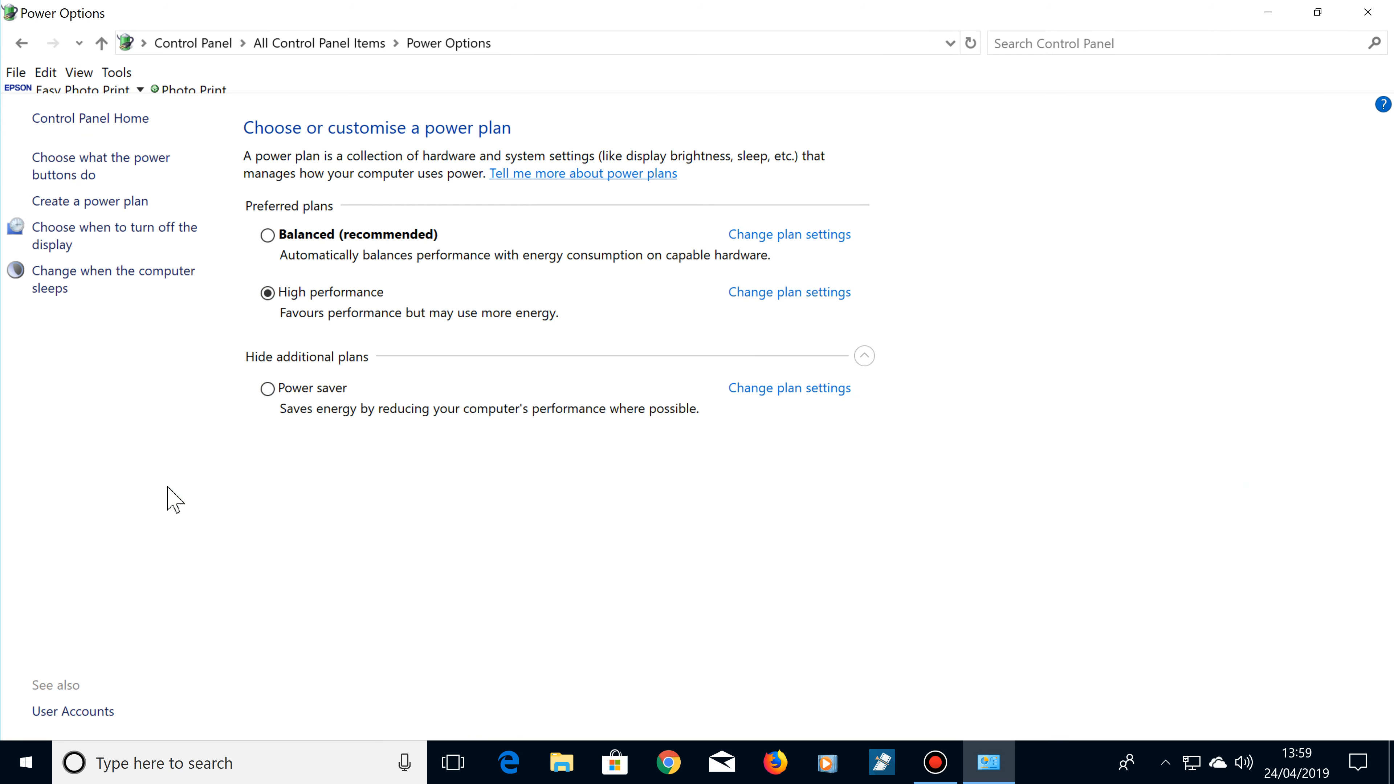
pyautogui.moveTo(267, 236)
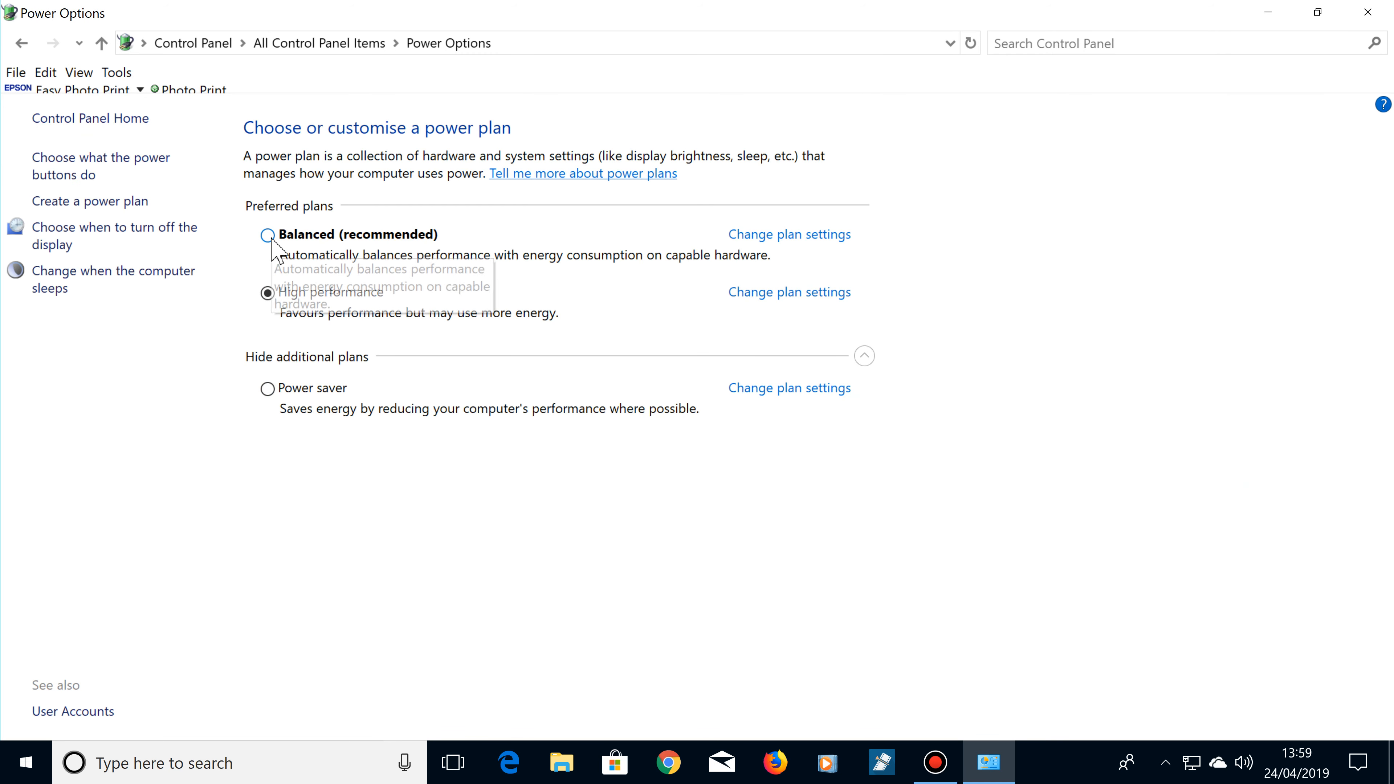
pyautogui.moveTo(199, 316)
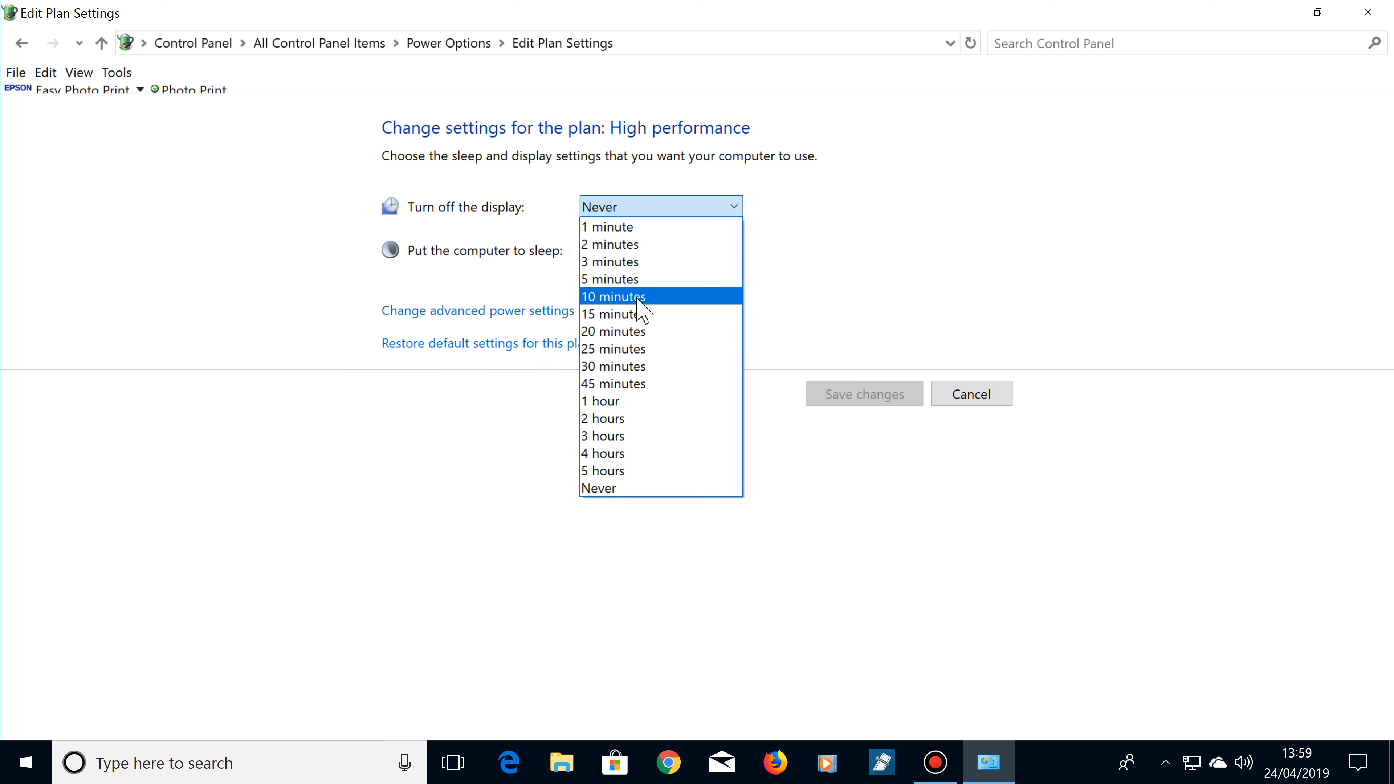
# Step: Set High performance to turn off the display after 10 minutes and sleep after 20
pyautogui.click(615, 297)
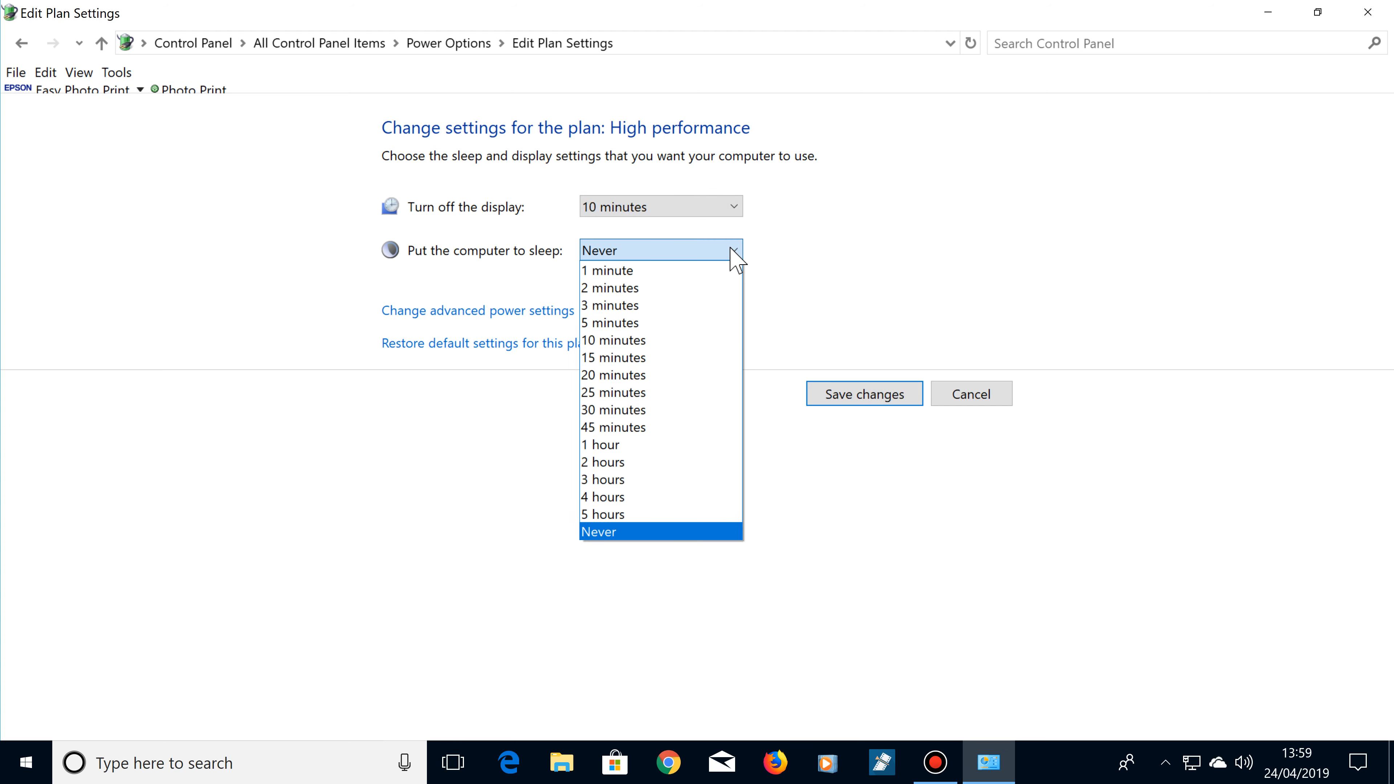
pyautogui.moveTo(643, 398)
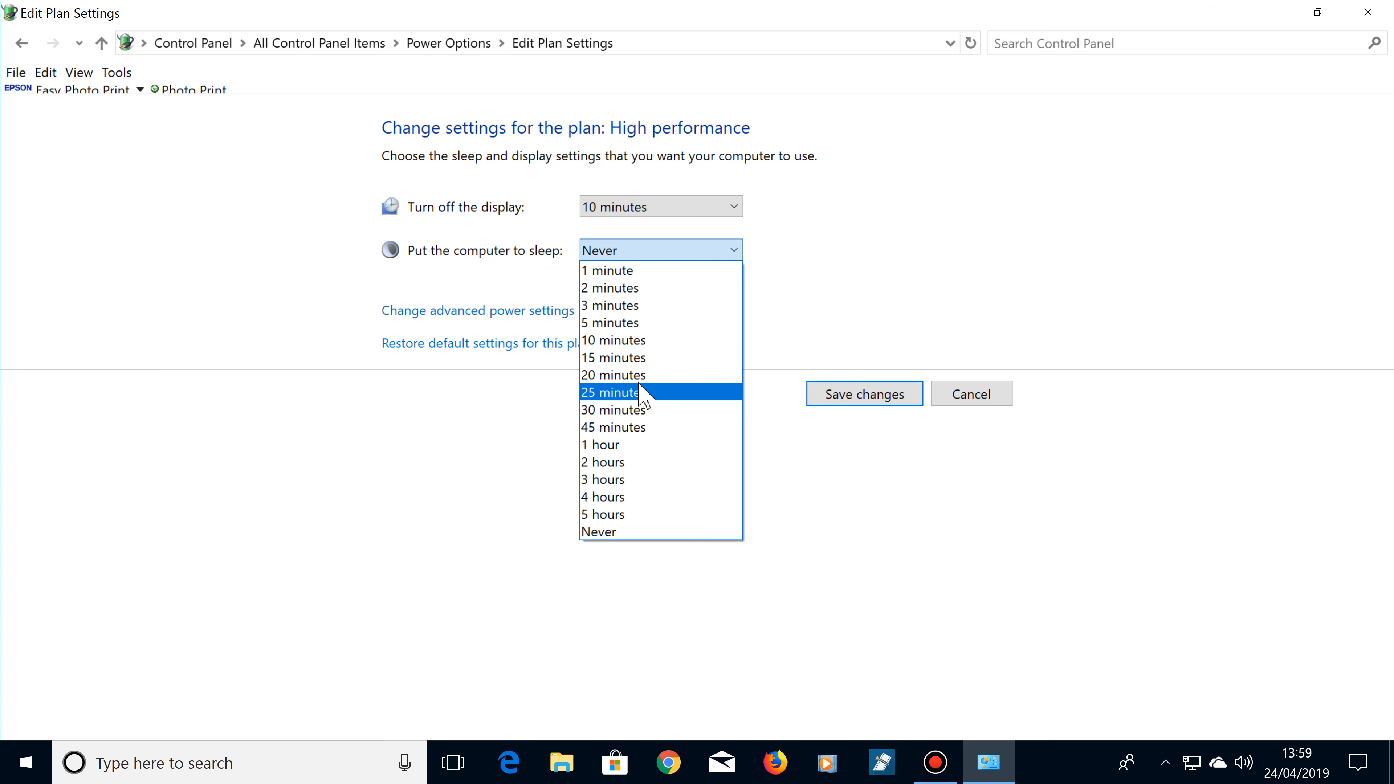
pyautogui.click(613, 375)
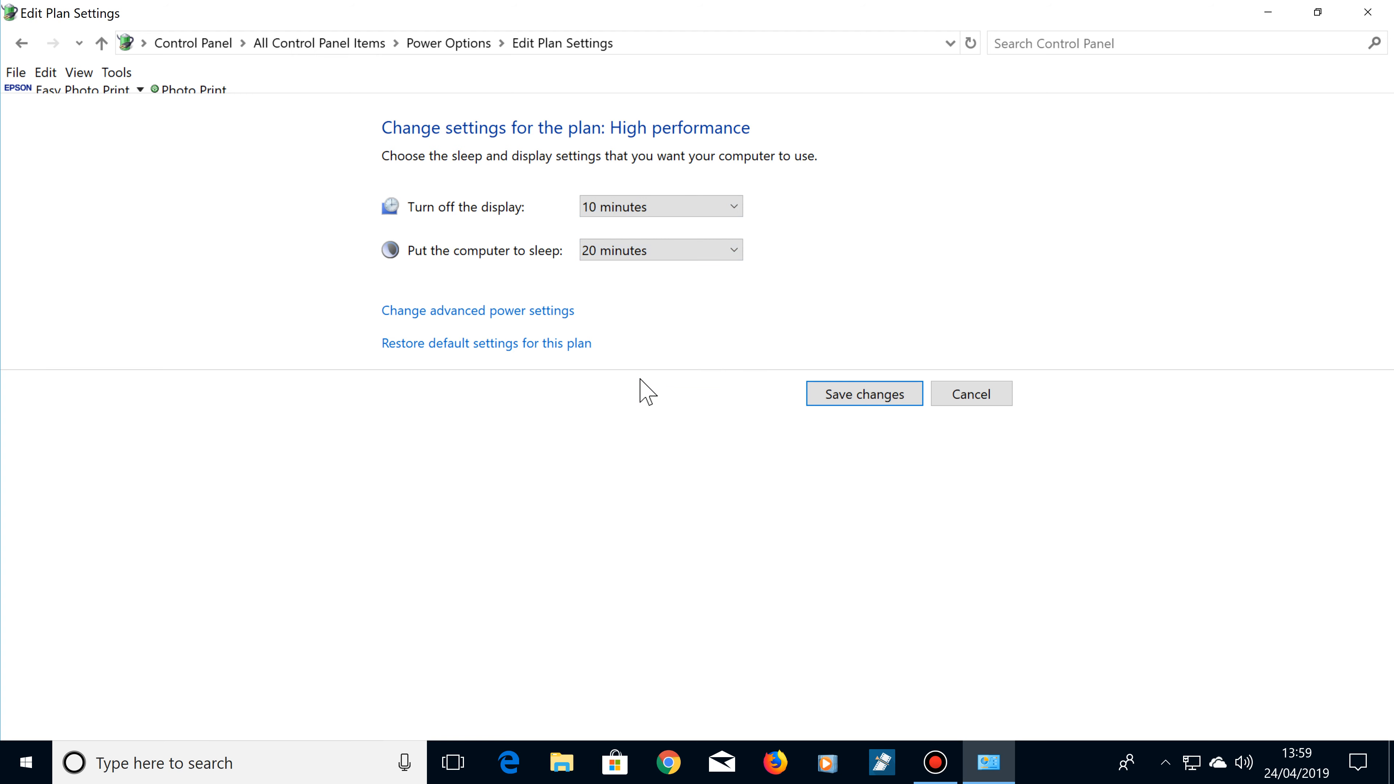